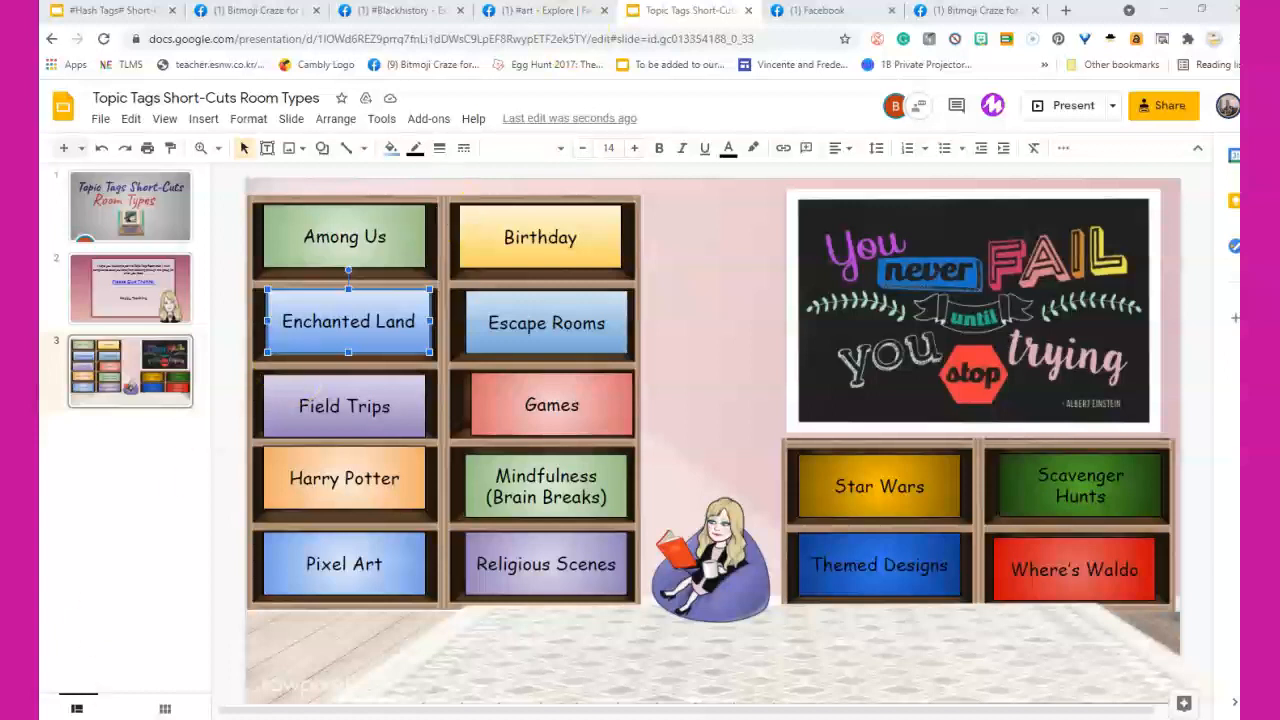
{"action": "mouse_move", "coordinate": [812, 10]}
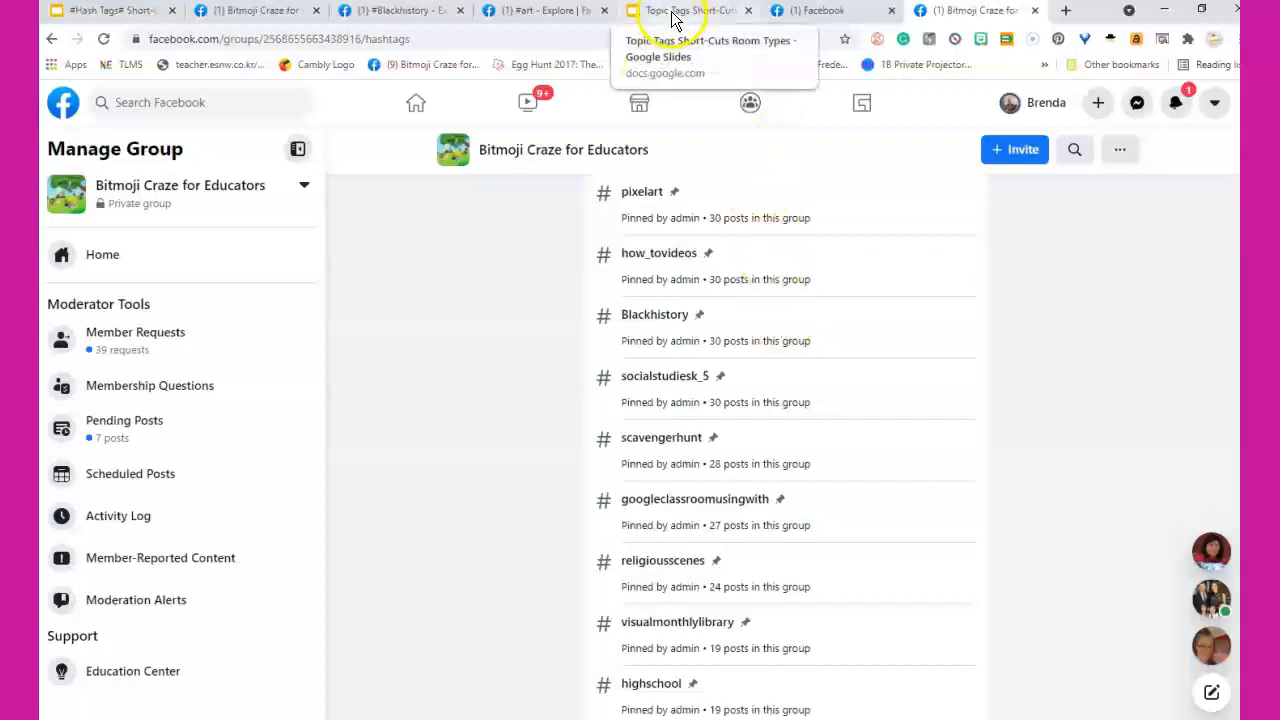
Present the Room Types slide and follow the Religious Scenes button to the group's hashtag list
{"action": "left_click", "coordinate": [684, 10]}
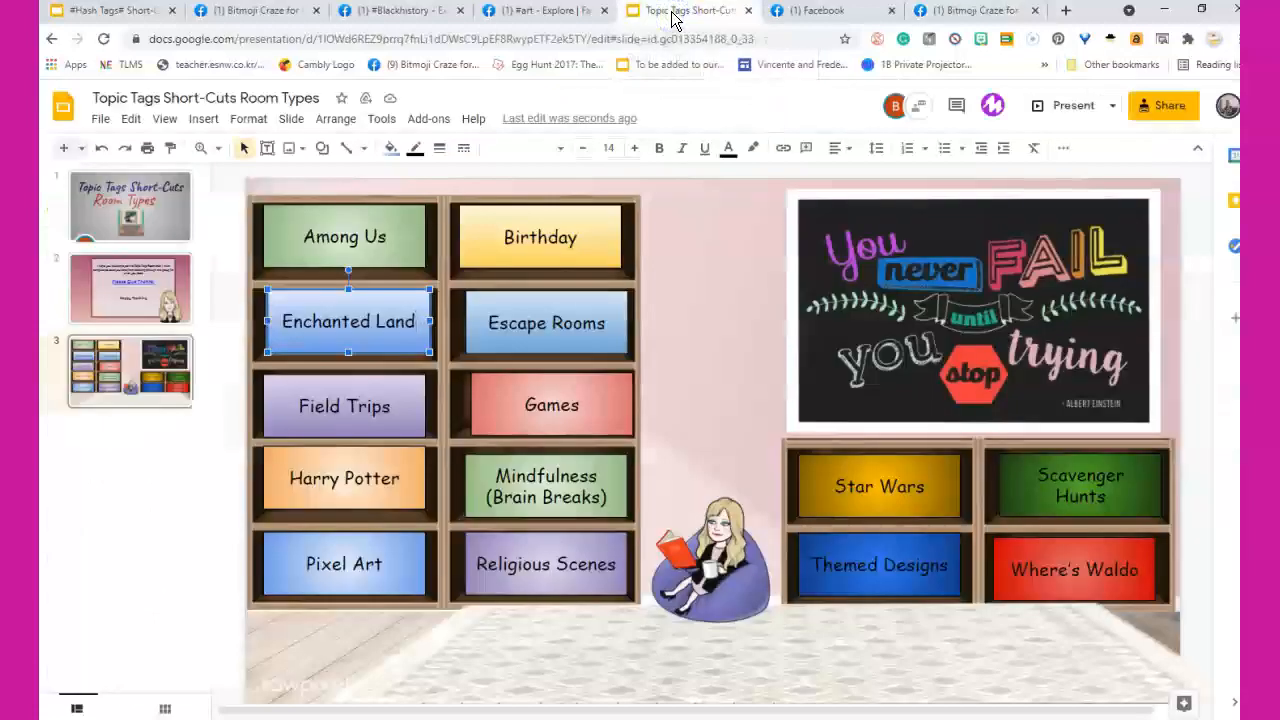
{"action": "mouse_move", "coordinate": [808, 552]}
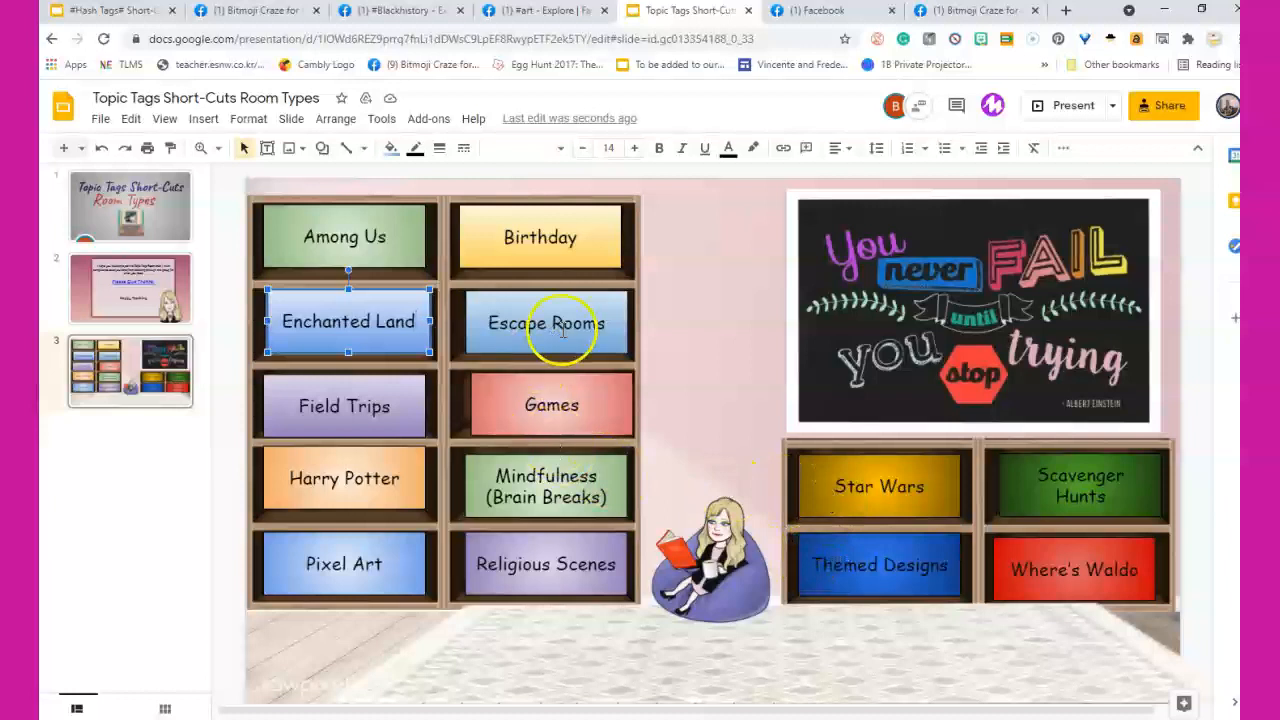
{"action": "mouse_move", "coordinate": [968, 250]}
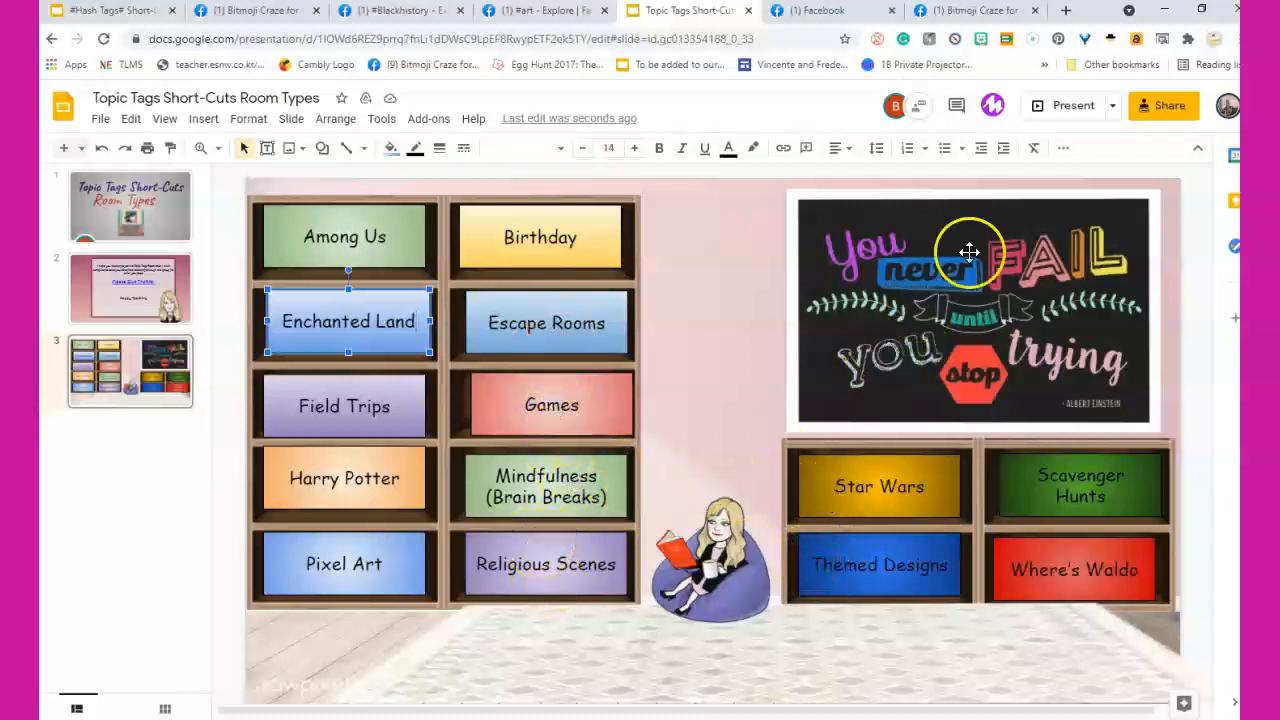
{"action": "mouse_move", "coordinate": [1072, 104]}
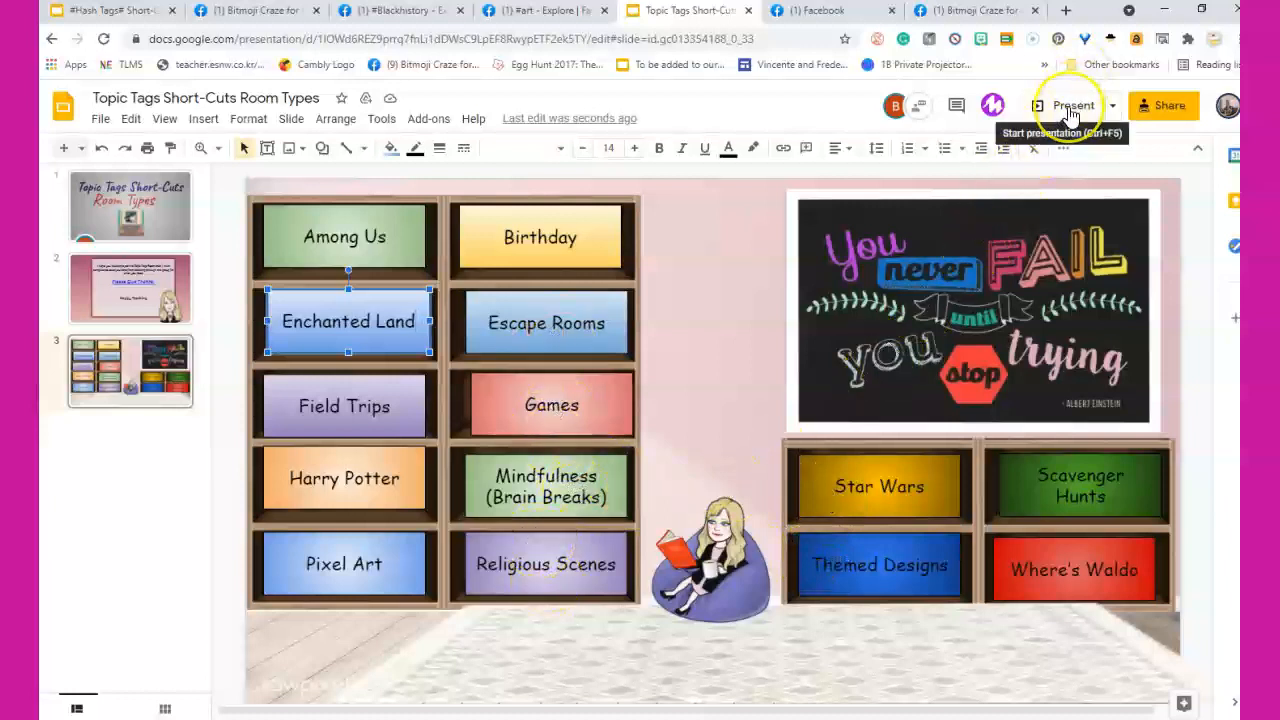
{"action": "left_click", "coordinate": [1072, 104]}
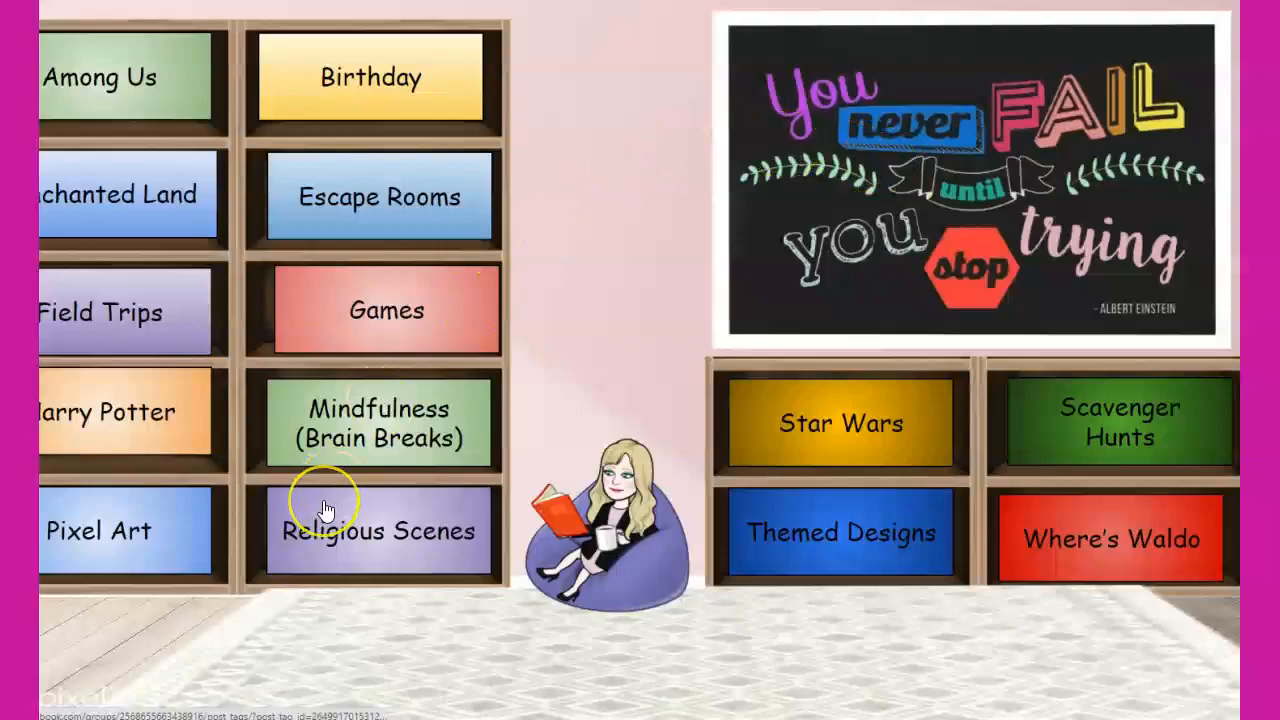
{"action": "left_click", "coordinate": [378, 530]}
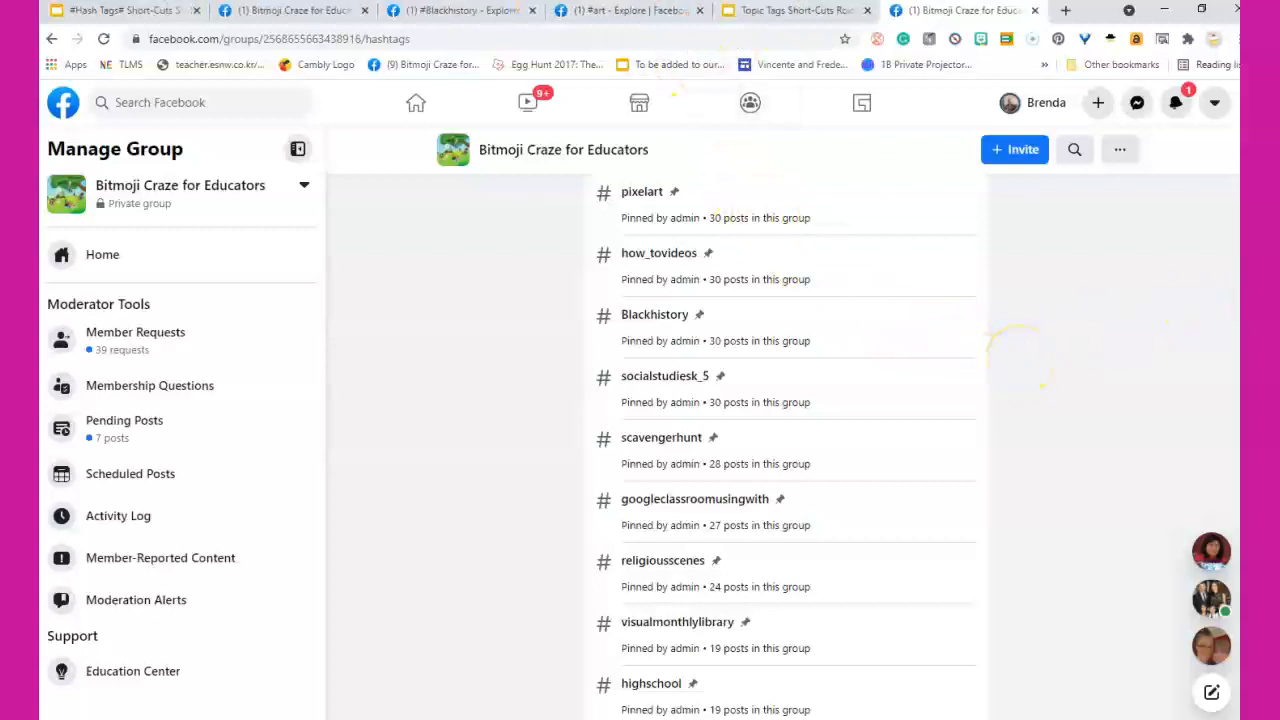
Find and enter the religiousscenes hashtag feed in the group's Hashtags list
{"action": "scroll", "scroll_direction": "down", "scroll_amount": 3}
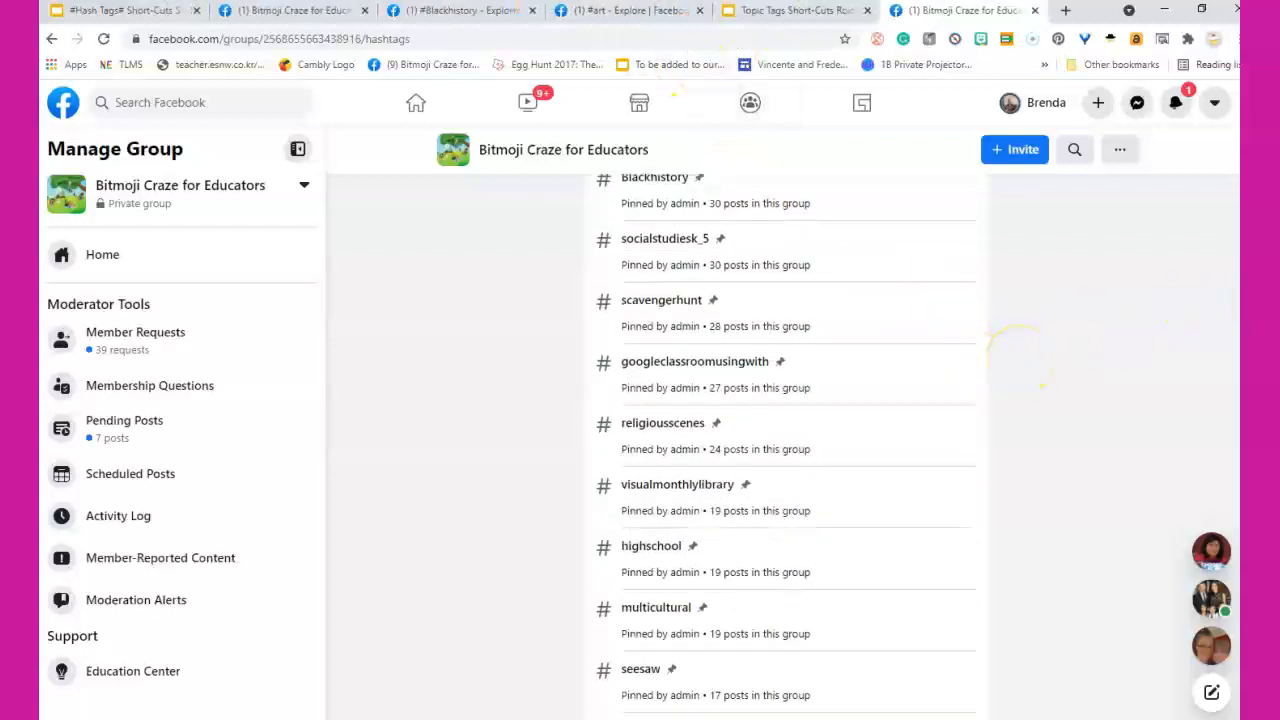
{"action": "scroll", "scroll_direction": "down", "scroll_amount": 3}
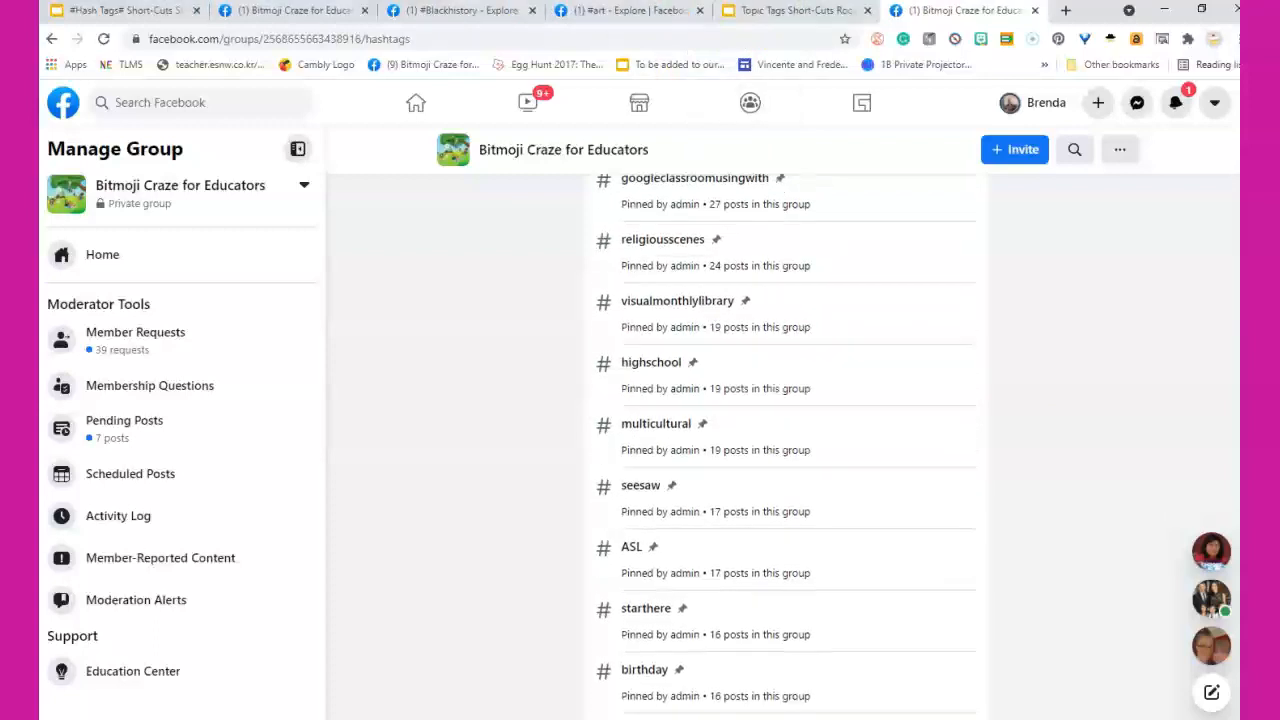
{"action": "scroll", "scroll_direction": "down", "scroll_amount": 3}
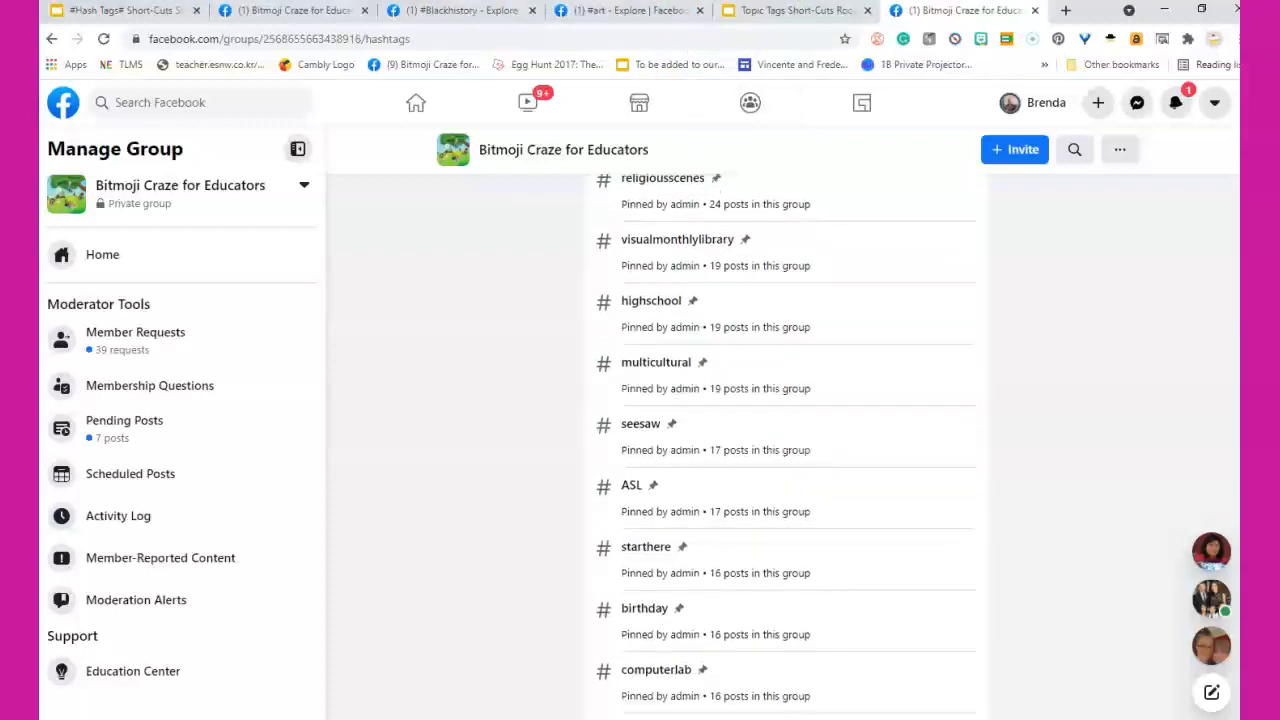
{"action": "scroll", "scroll_direction": "down", "scroll_amount": 3}
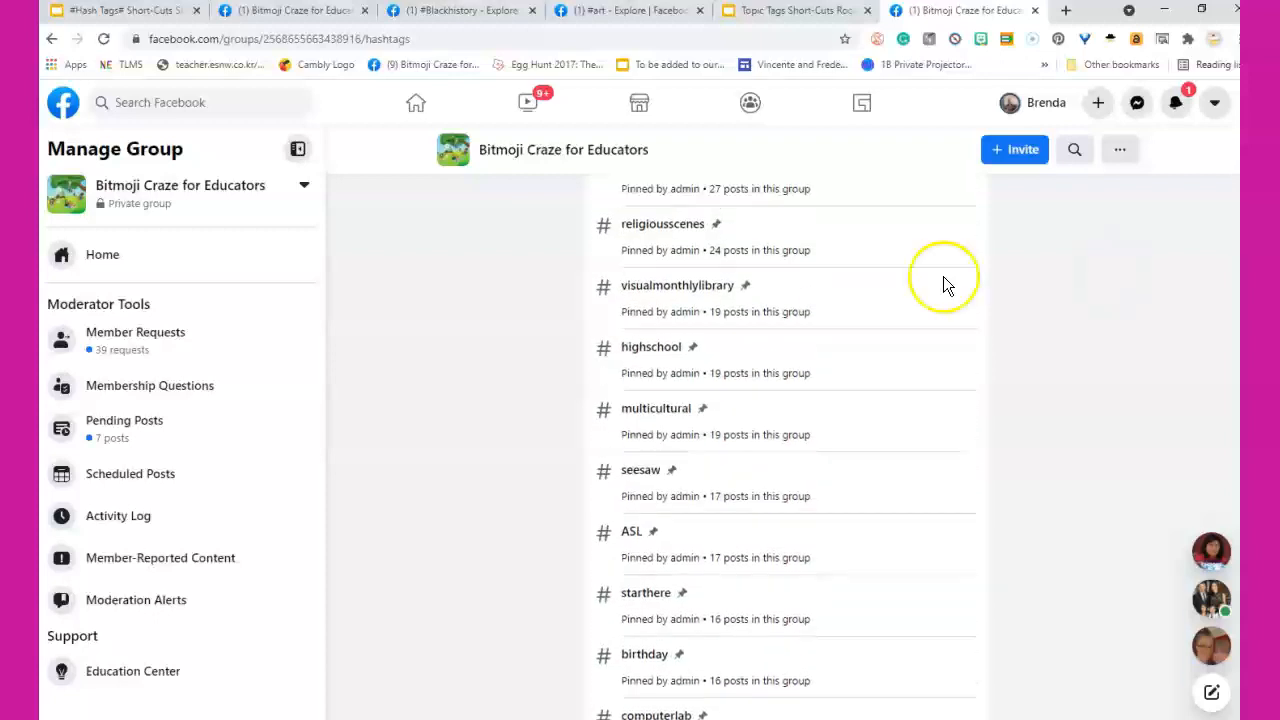
{"action": "mouse_move", "coordinate": [662, 224]}
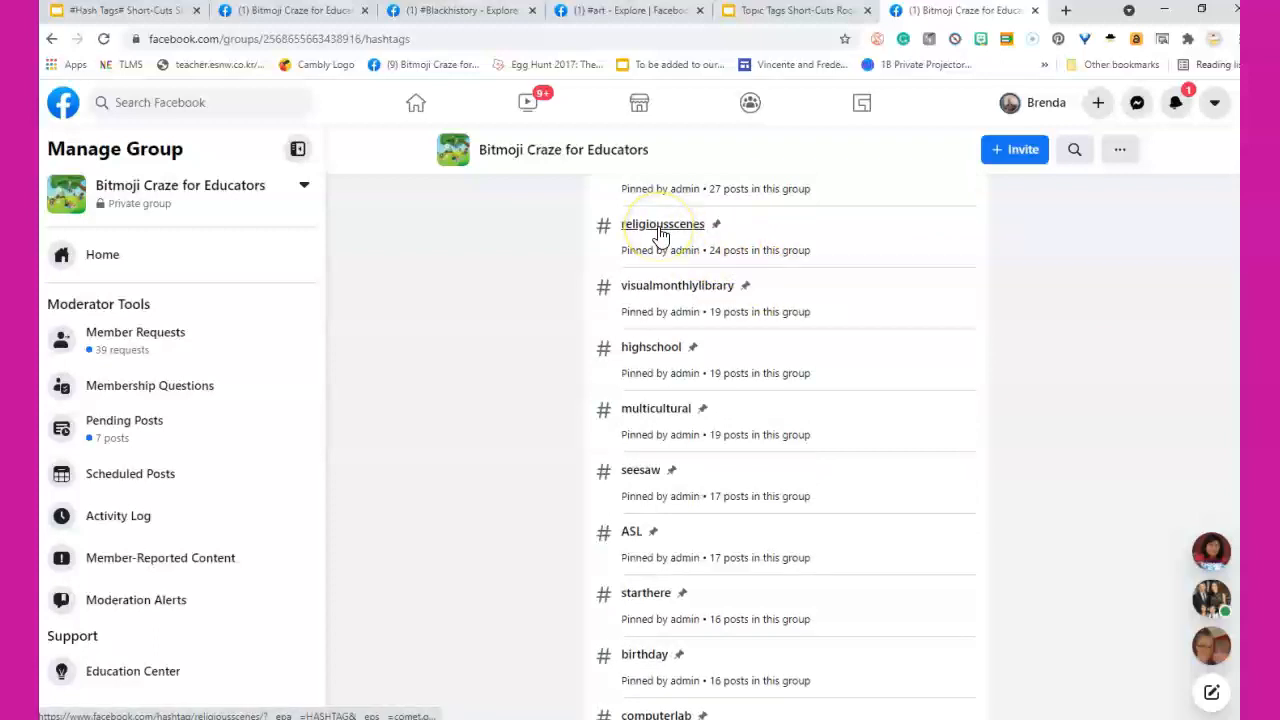
{"action": "left_click", "coordinate": [664, 224]}
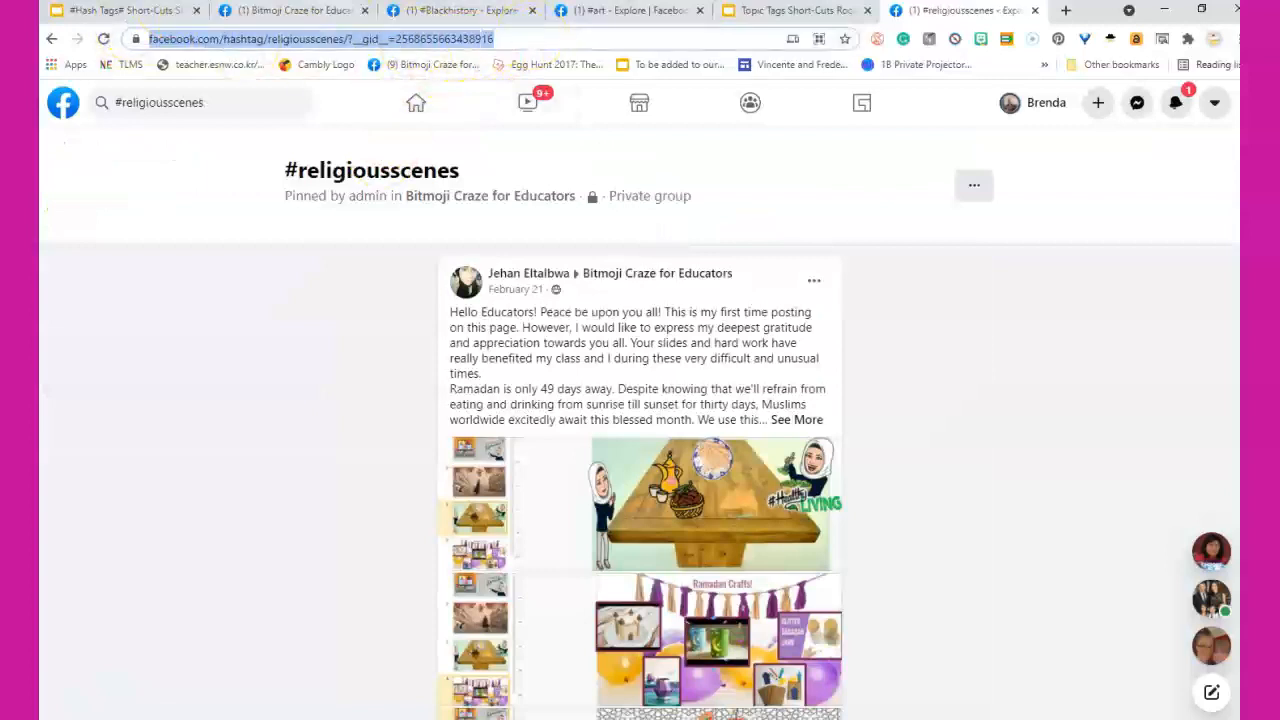
Copy the religiousscenes hashtag page address from the browser's address bar
{"action": "left_click", "coordinate": [796, 10]}
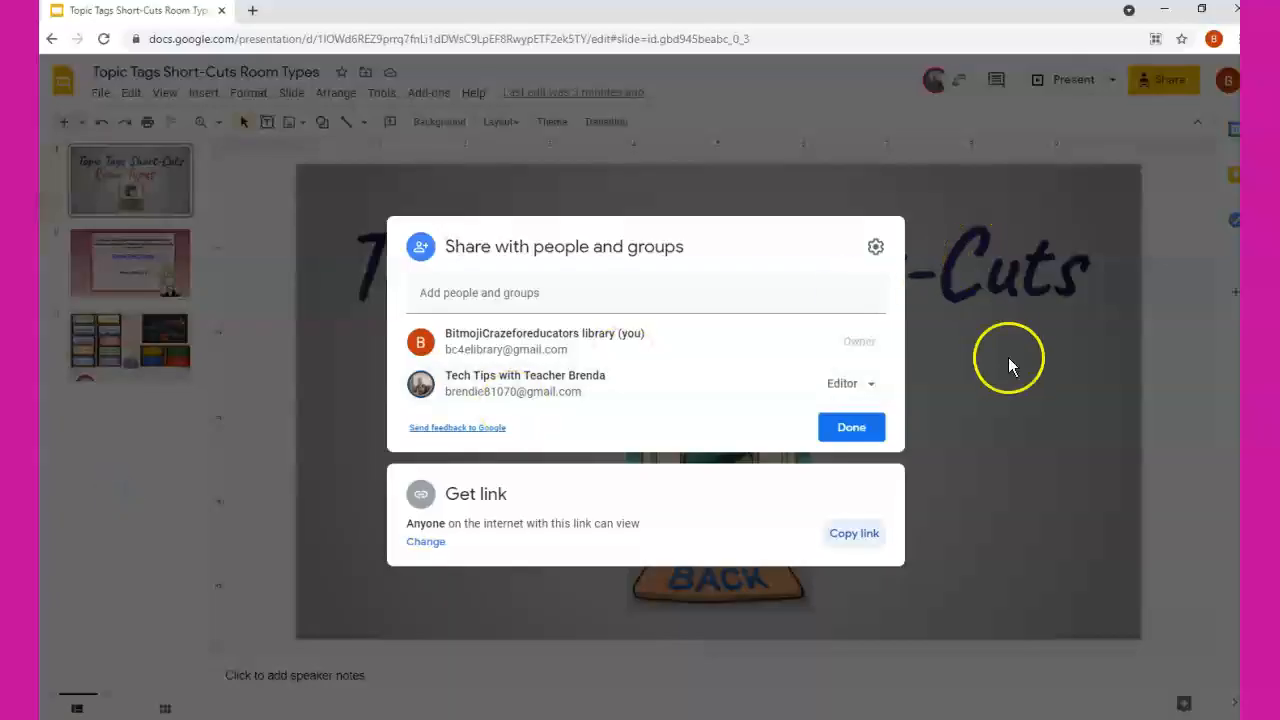
Re-link the Religious Scenes button to the religiousscenes hashtag URL and test another button's link
{"action": "left_click", "coordinate": [852, 428]}
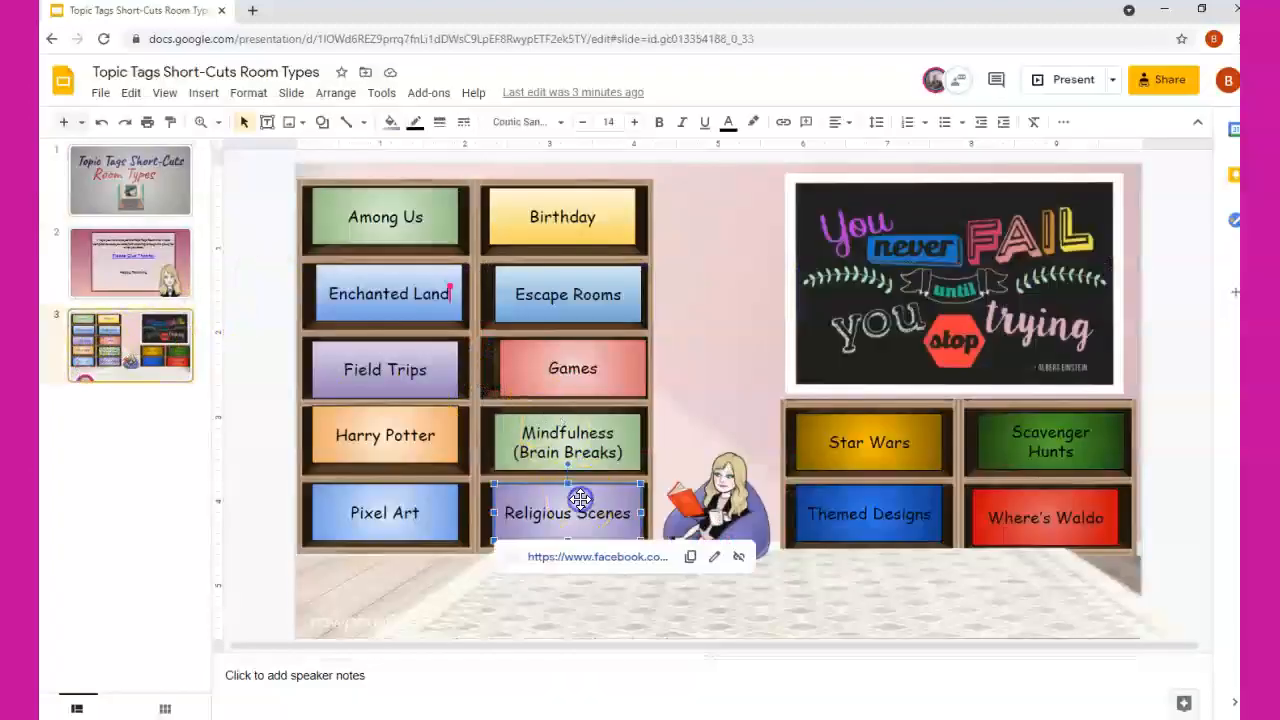
{"action": "left_click", "coordinate": [714, 556]}
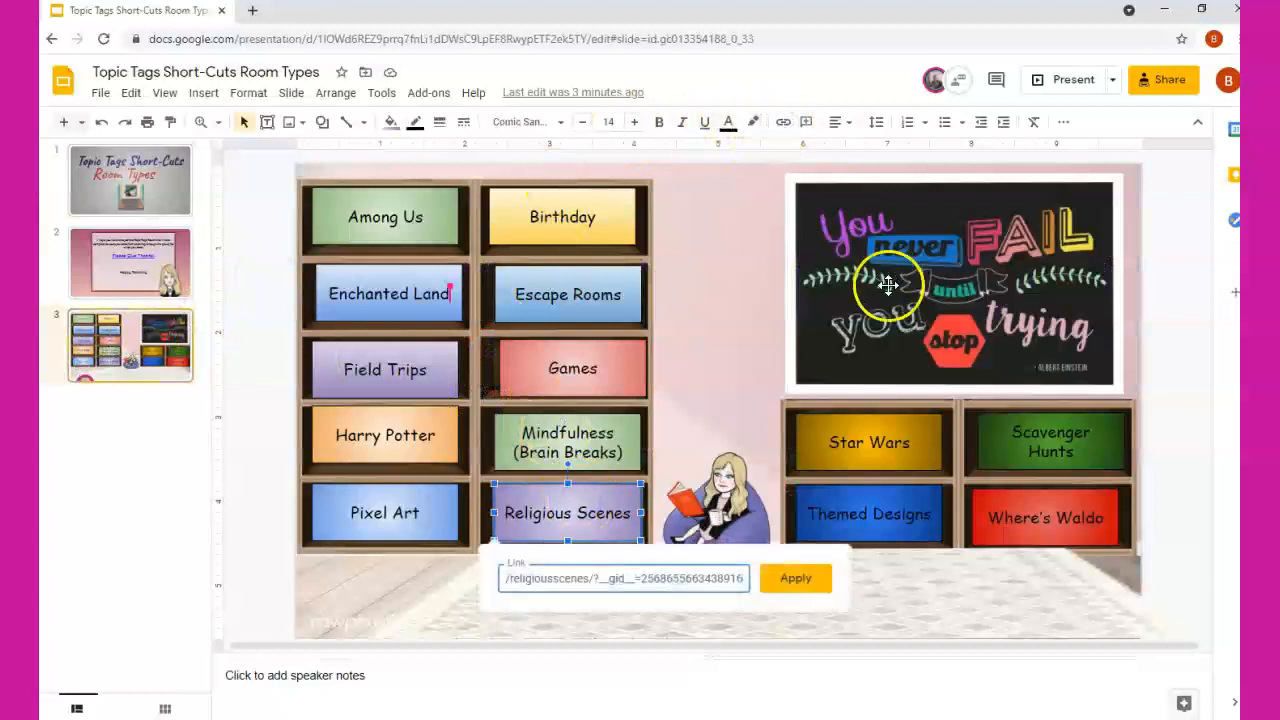
{"action": "left_click", "coordinate": [796, 578]}
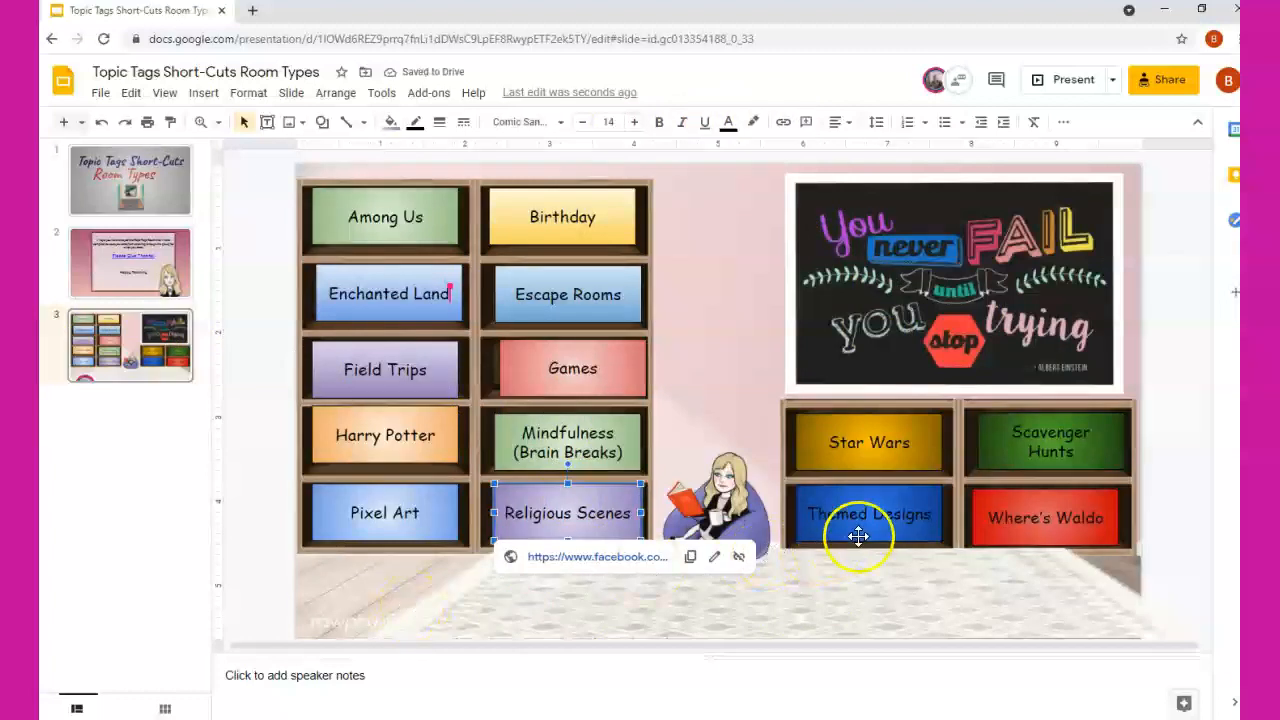
{"action": "mouse_move", "coordinate": [844, 416]}
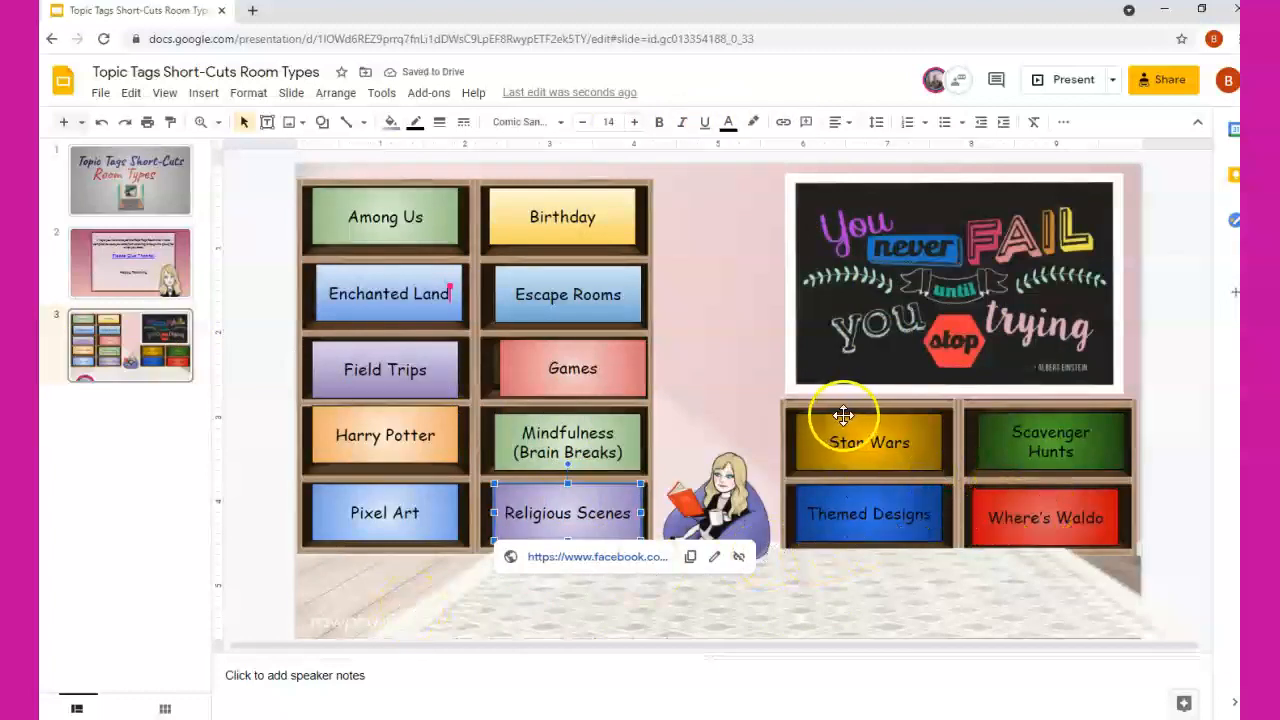
{"action": "left_click", "coordinate": [868, 442]}
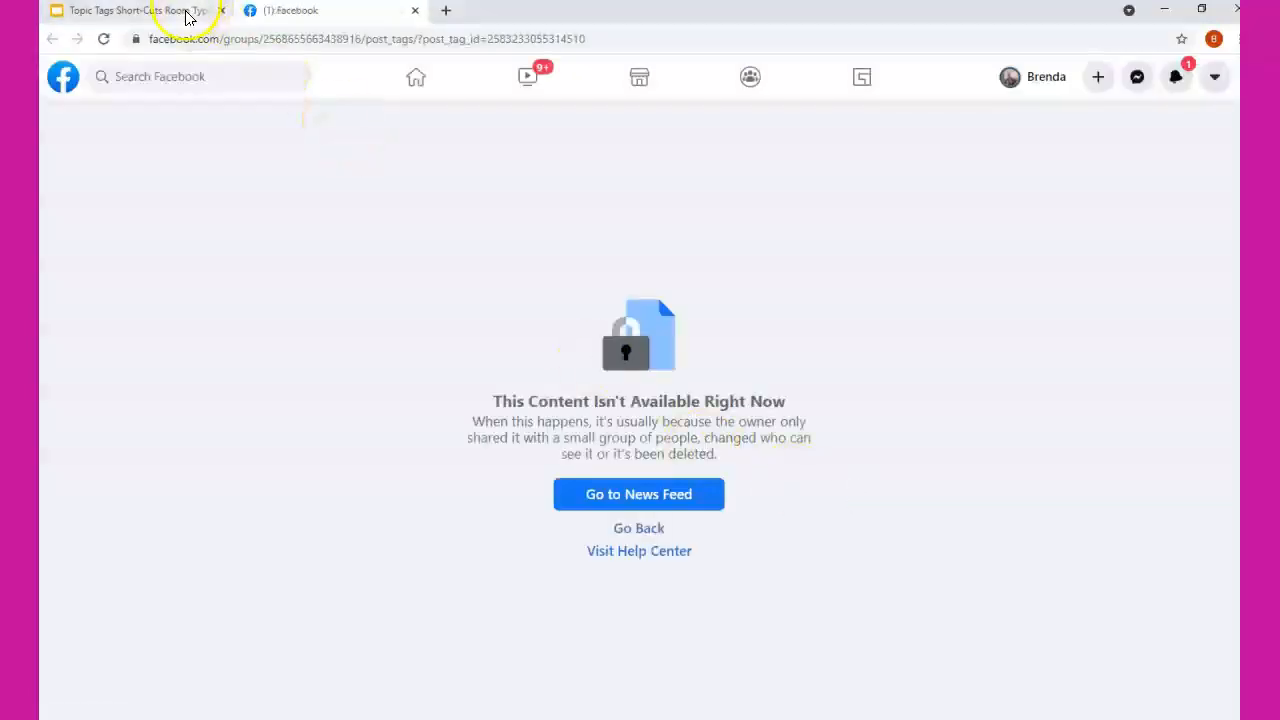
Search the group for pixel art posts, then move to the Subject Library deck
{"action": "left_click", "coordinate": [130, 10]}
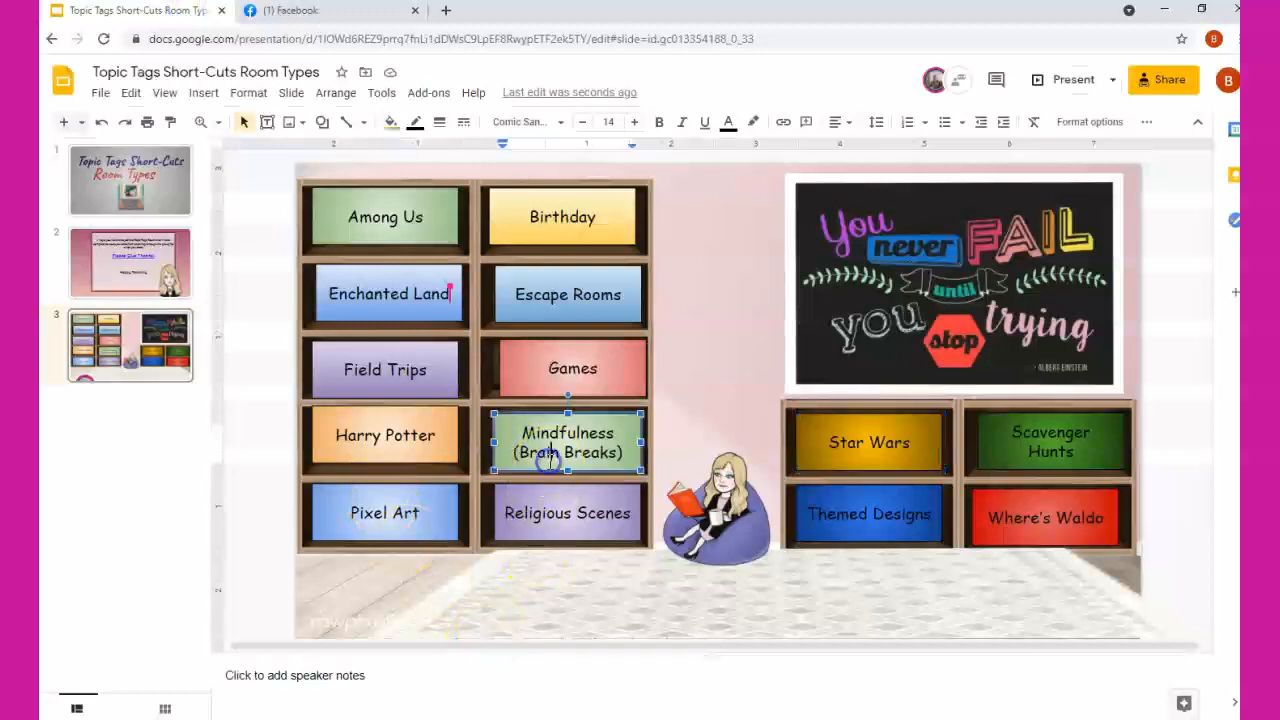
{"action": "left_click", "coordinate": [384, 512]}
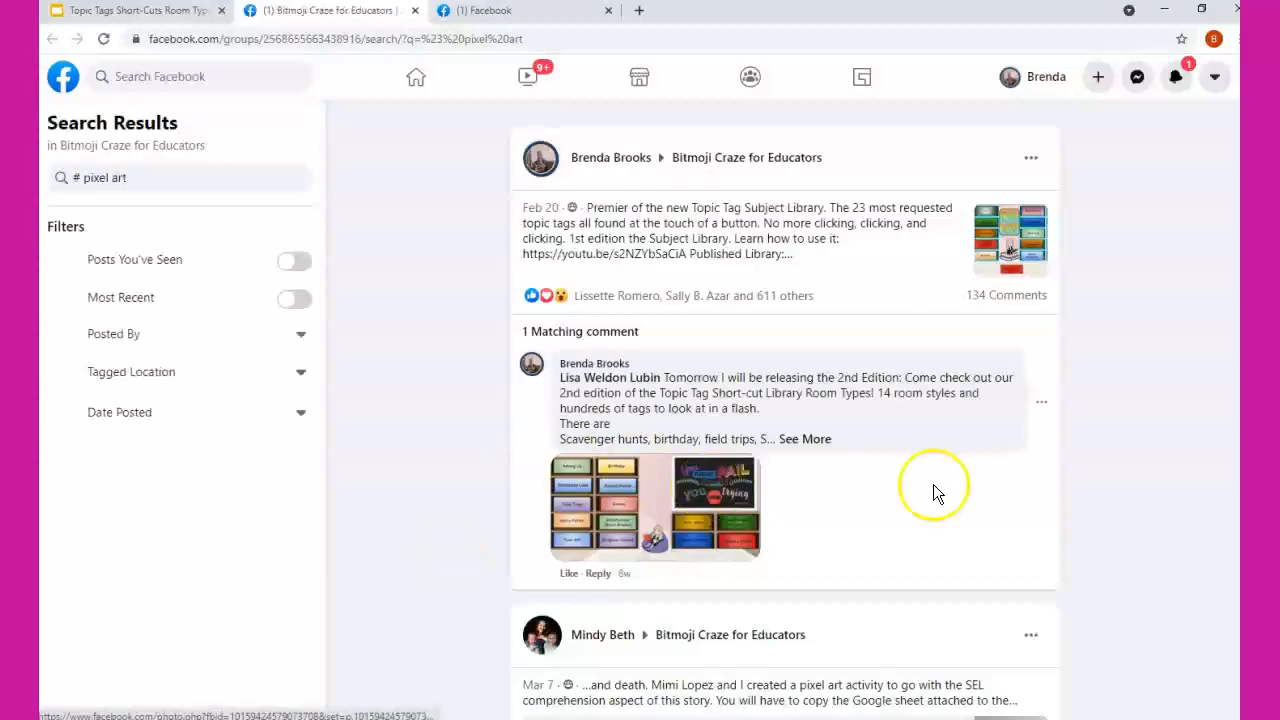
{"action": "mouse_move", "coordinate": [418, 216]}
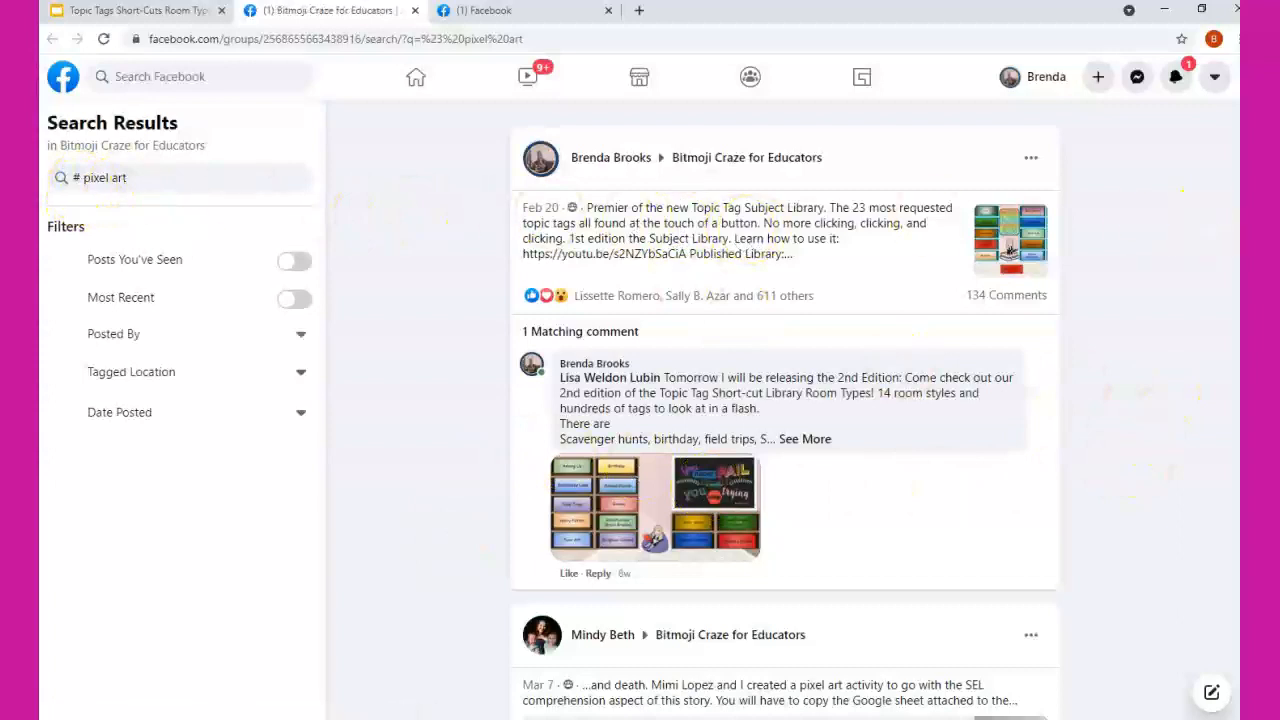
{"action": "scroll", "scroll_direction": "down", "scroll_amount": 3}
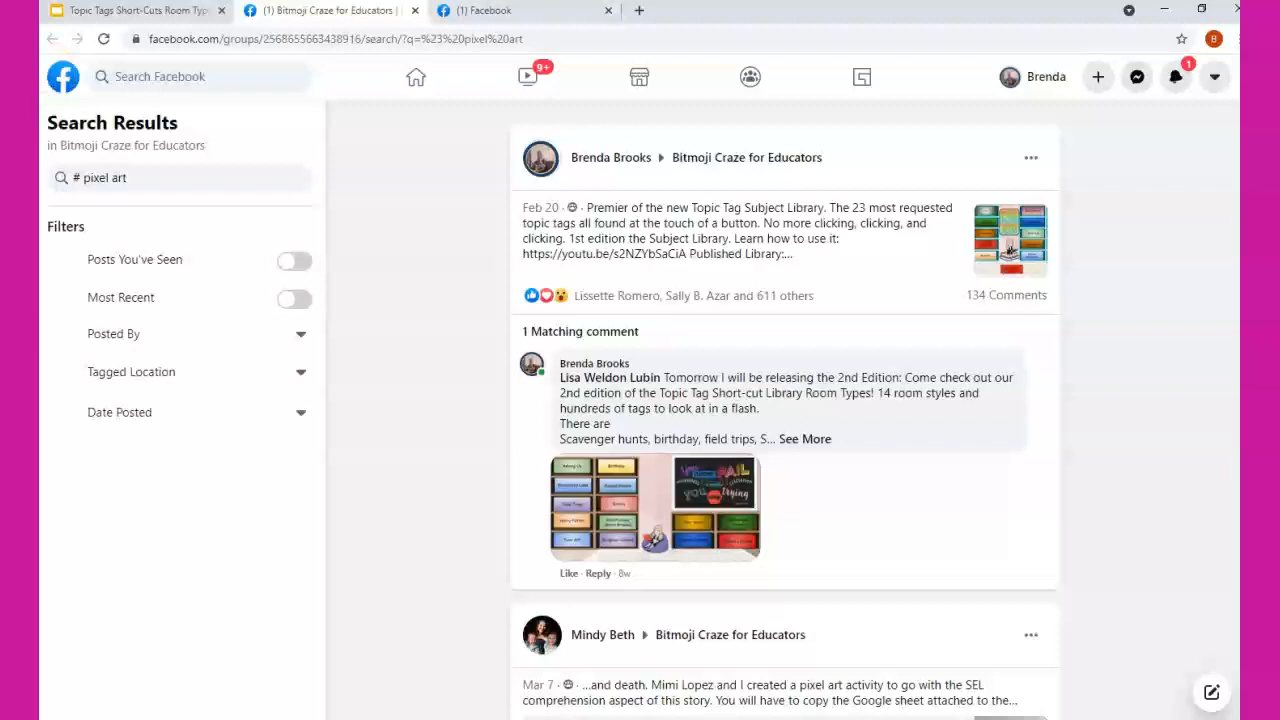
{"action": "left_click", "coordinate": [688, 12]}
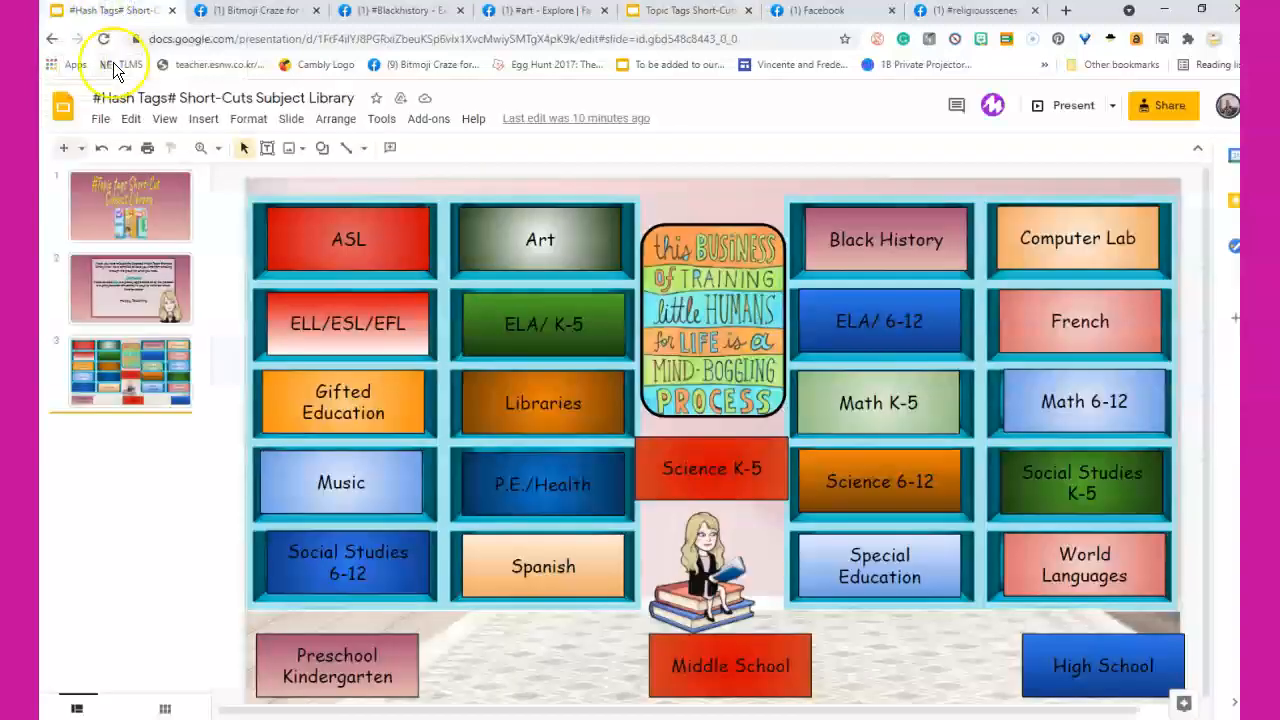
Review the Subject Library's slide 3 of subject buttons and return to the Room Types deck
{"action": "left_click", "coordinate": [128, 204]}
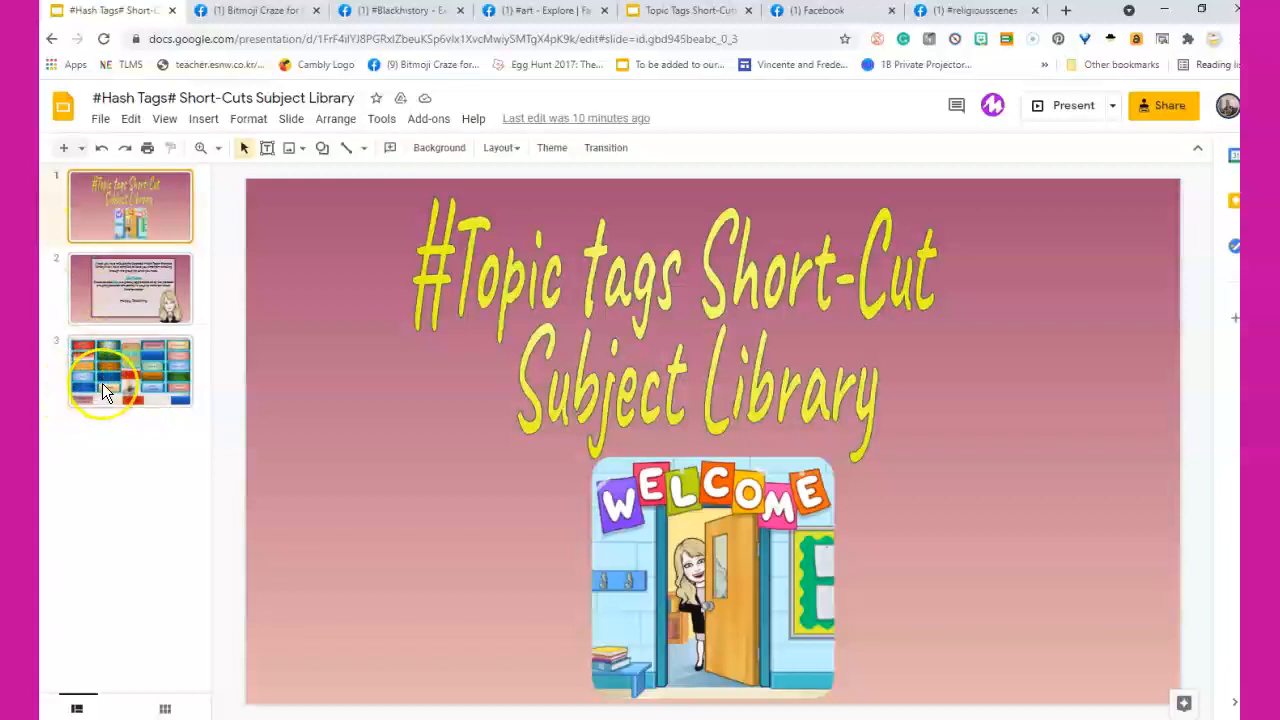
{"action": "left_click", "coordinate": [128, 372]}
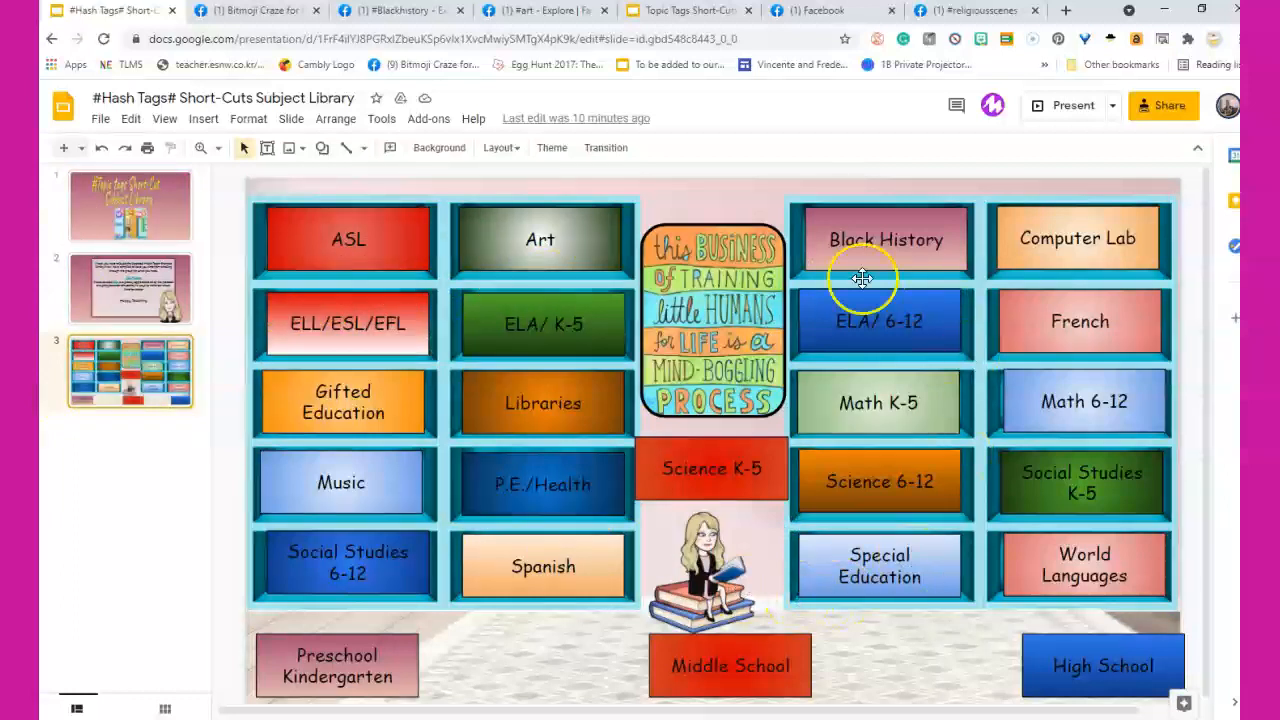
{"action": "mouse_move", "coordinate": [172, 512]}
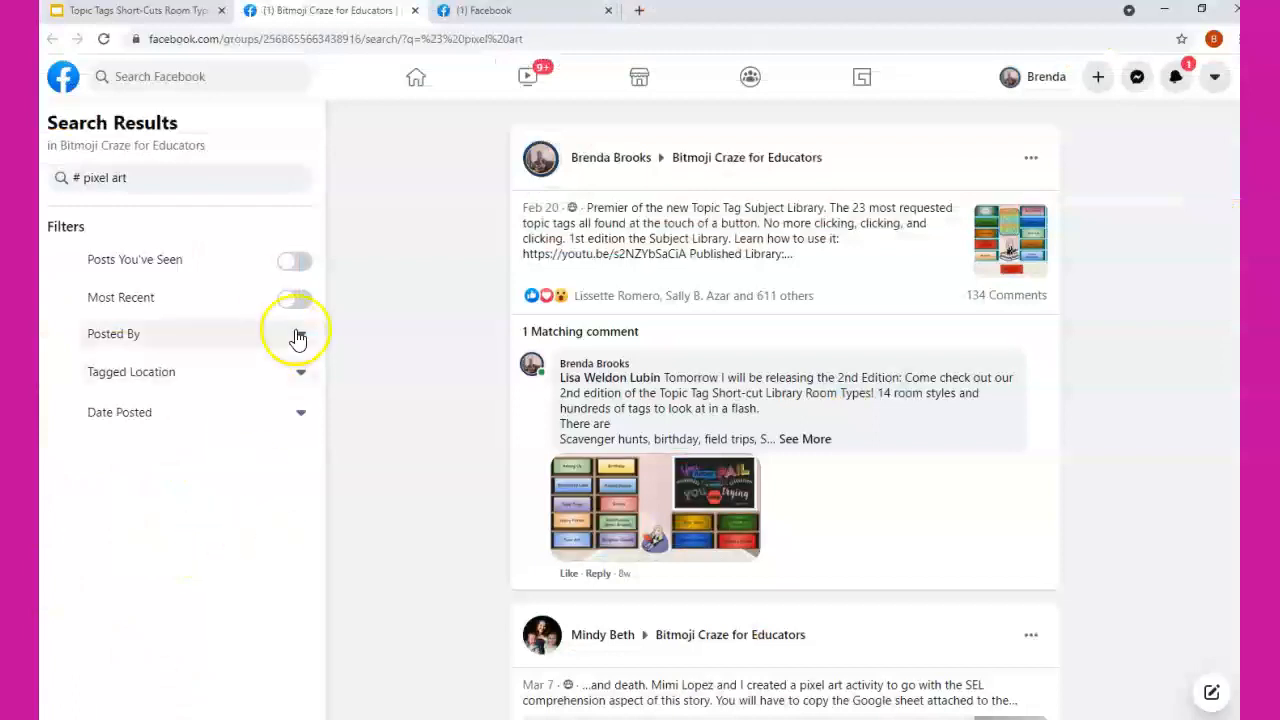
{"action": "left_click", "coordinate": [136, 10]}
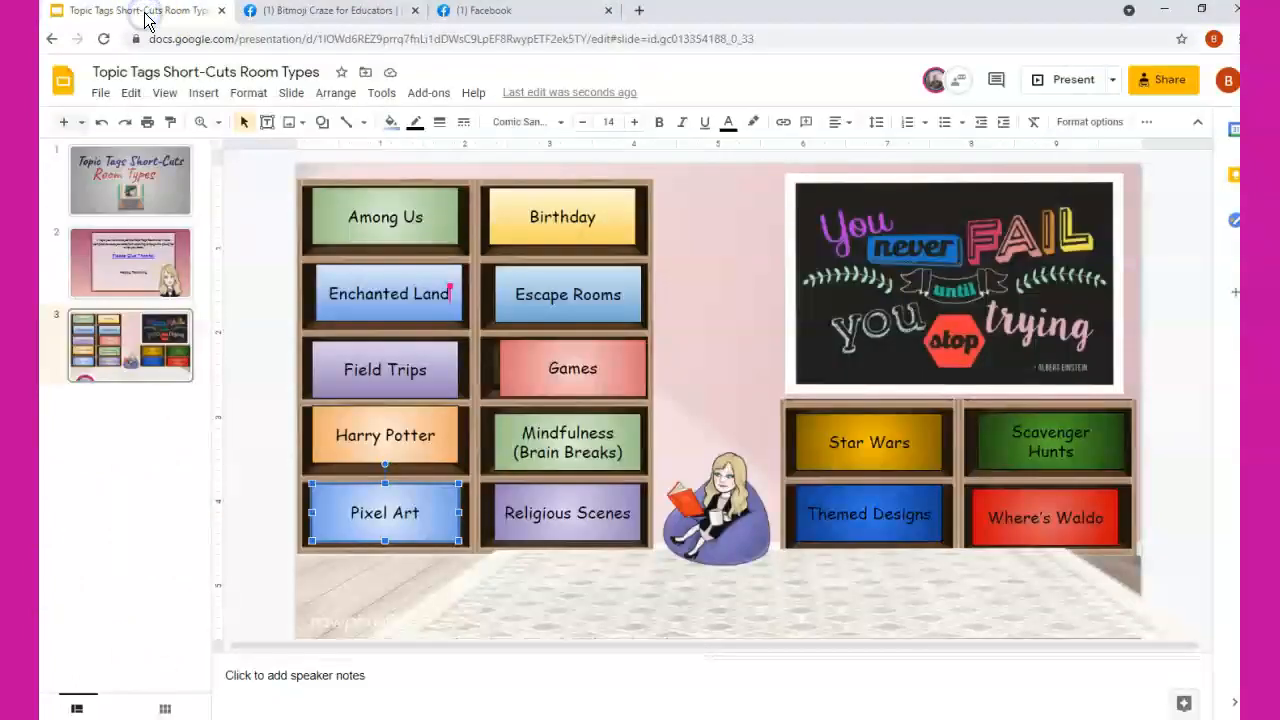